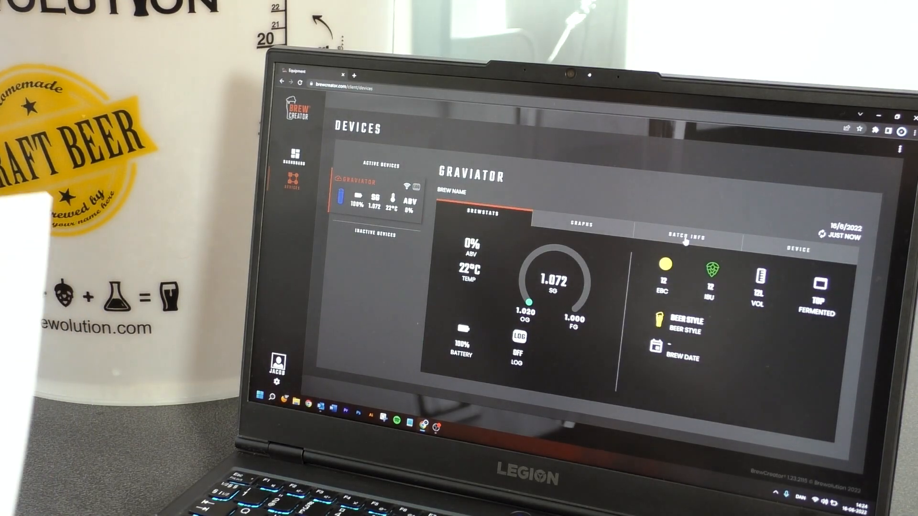
Enter brew name juicy jane, EBC 13, IBU 45 and volume 25 in the batch info form.
click(684, 237)
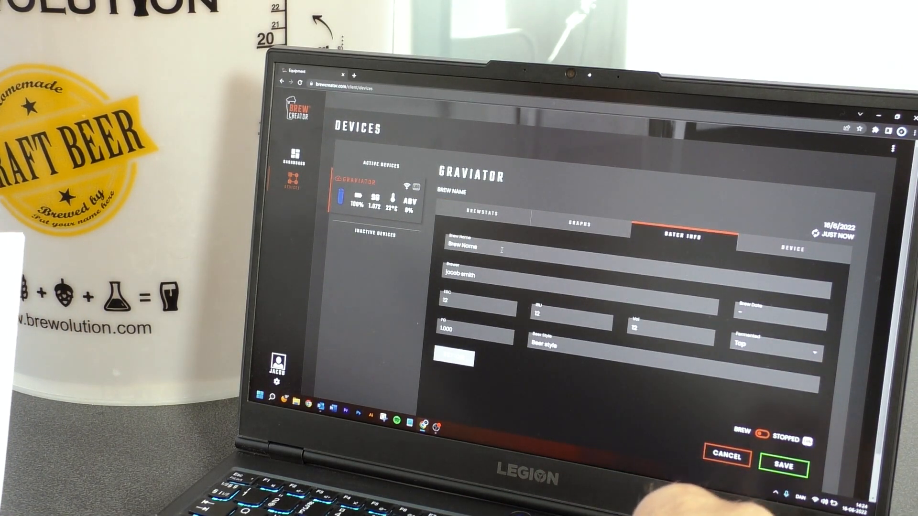
text(B)
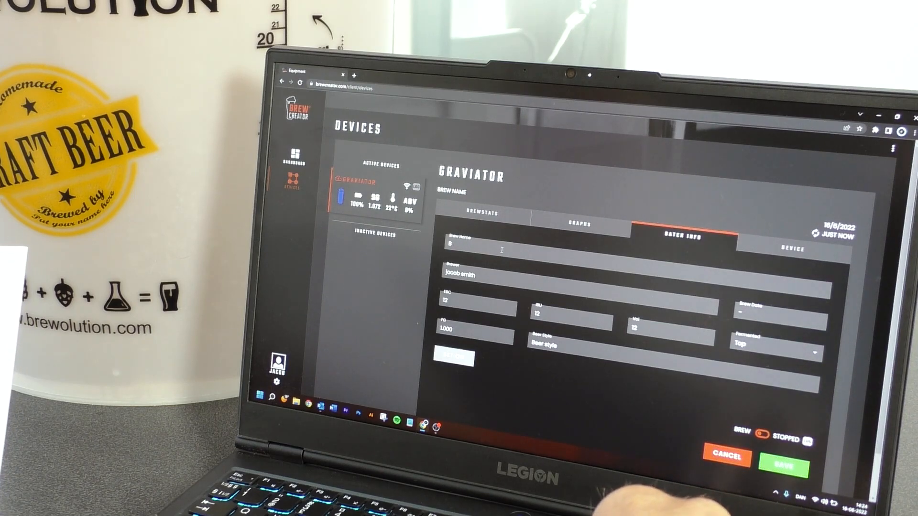
text(ju)
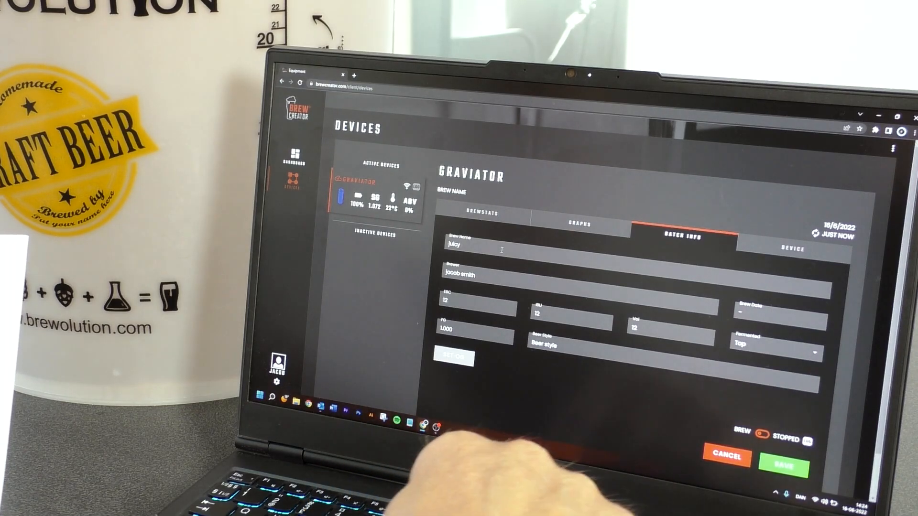
text(jane)
text(45)
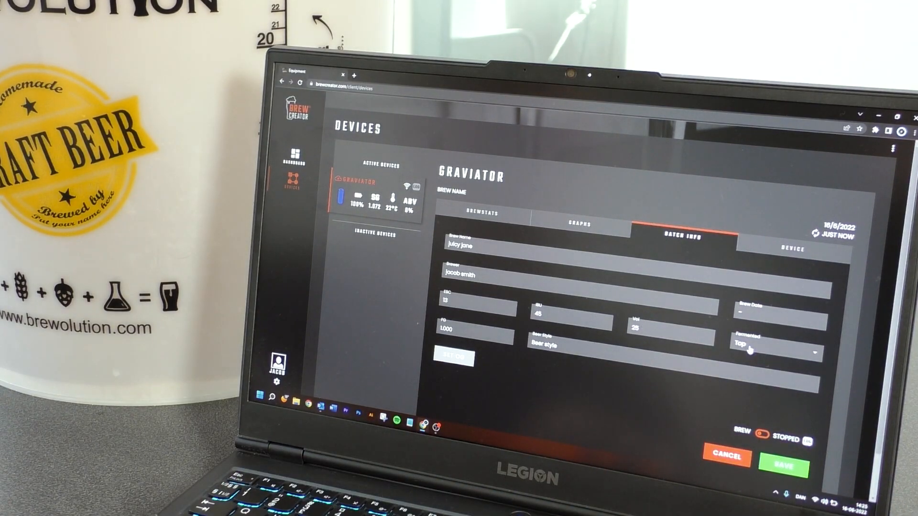
Set final gravity 1.015 and beer style NEIPA for the batch.
click(773, 354)
text(1.015)
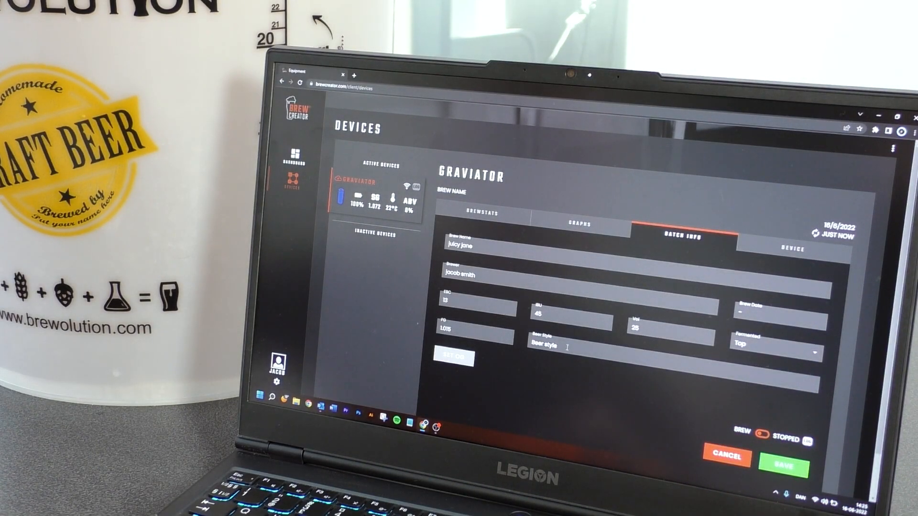
text(Be)
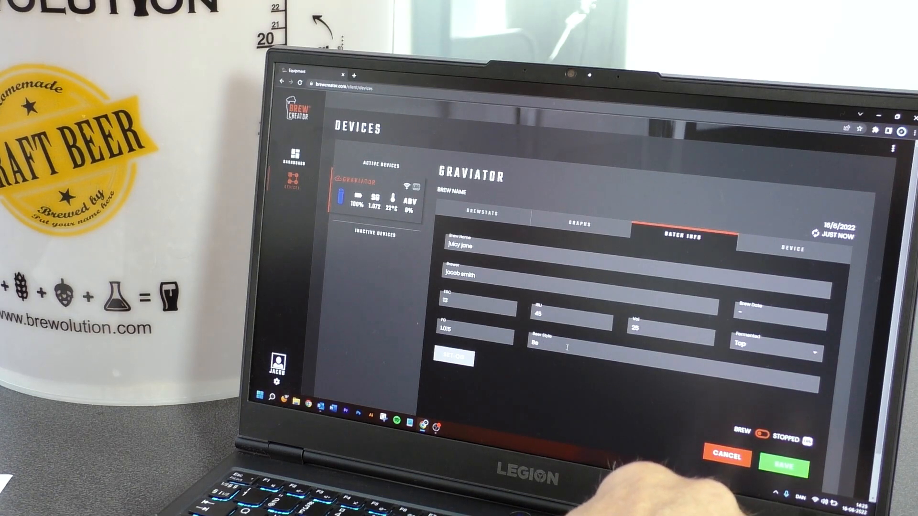
text(N)
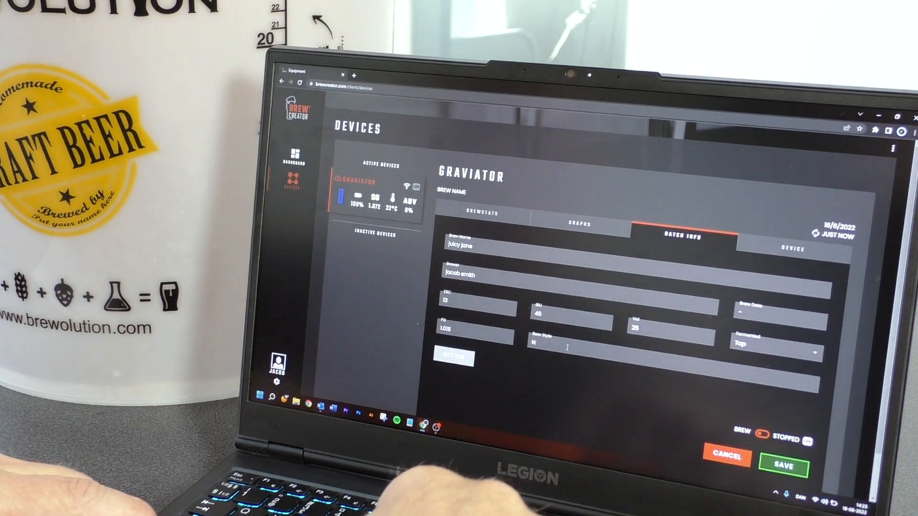
text(EIP)
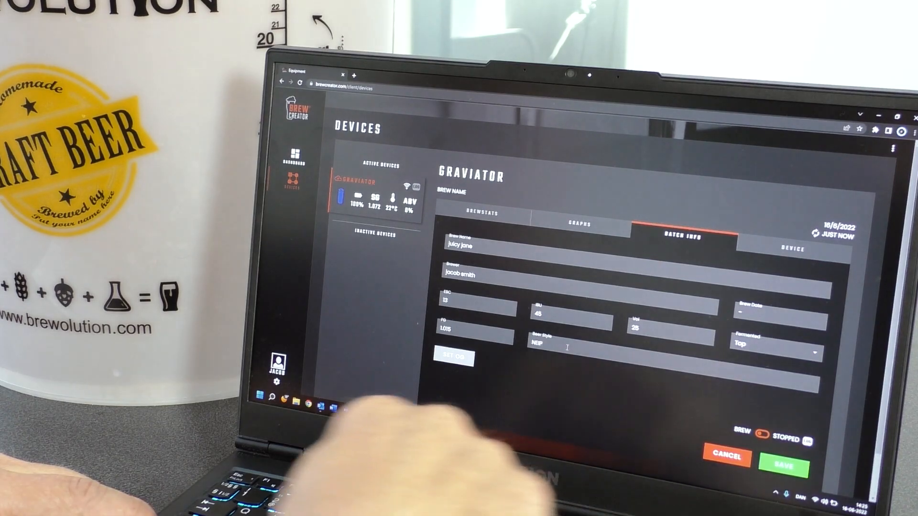
text(A)
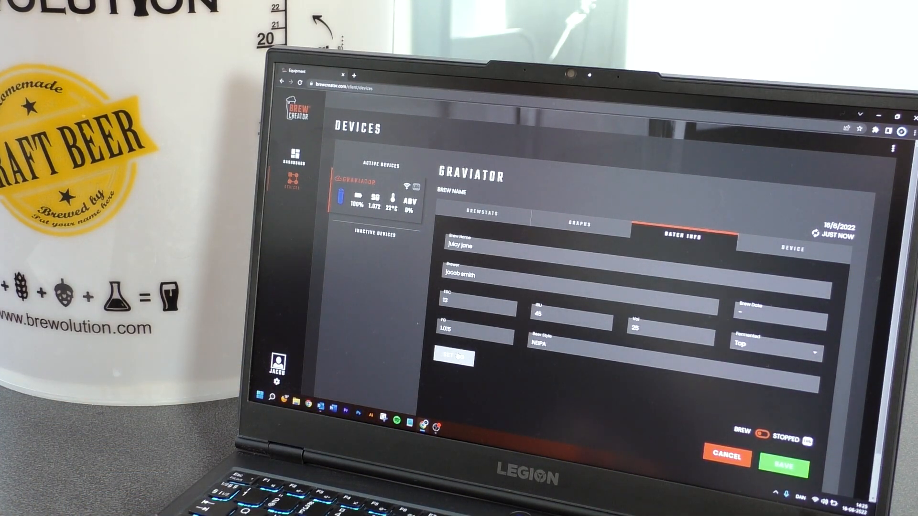
Set the original gravity from the Graviator reading of 1.072 at 22°C and save it.
click(452, 358)
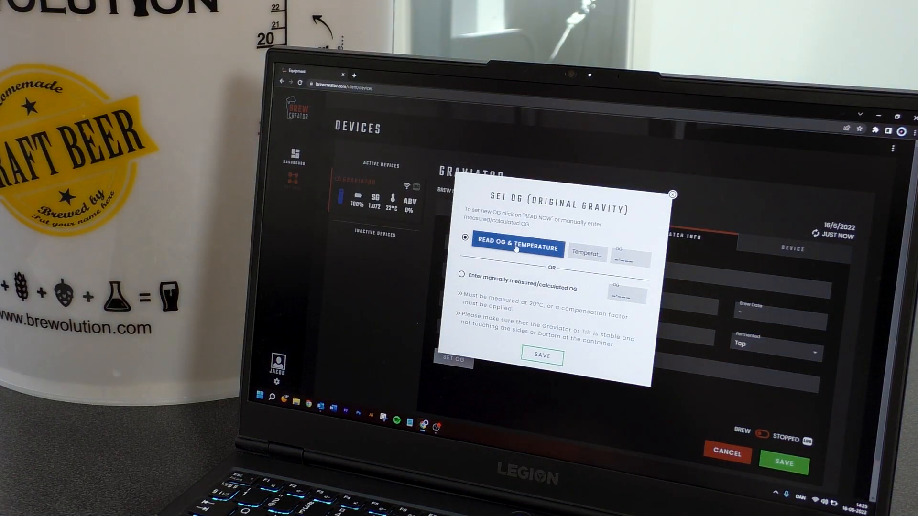
click(516, 249)
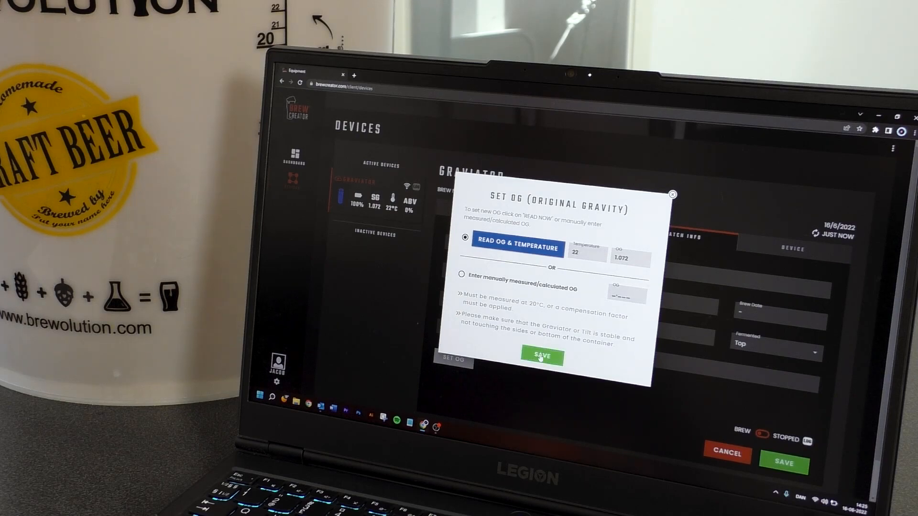
click(539, 357)
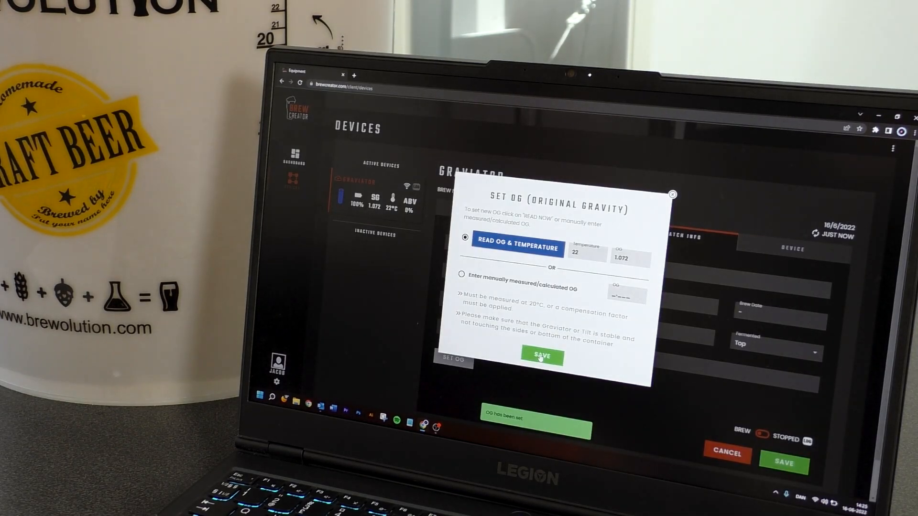
mouse_move(672, 212)
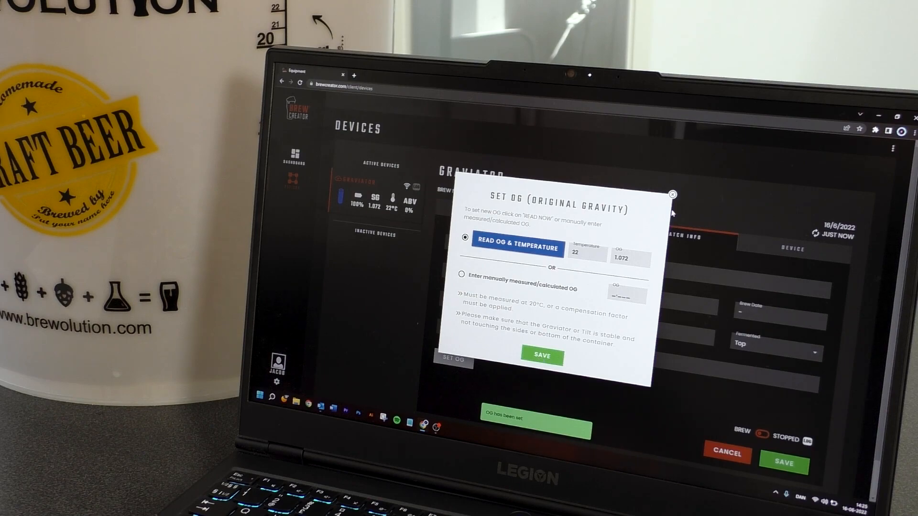
click(671, 194)
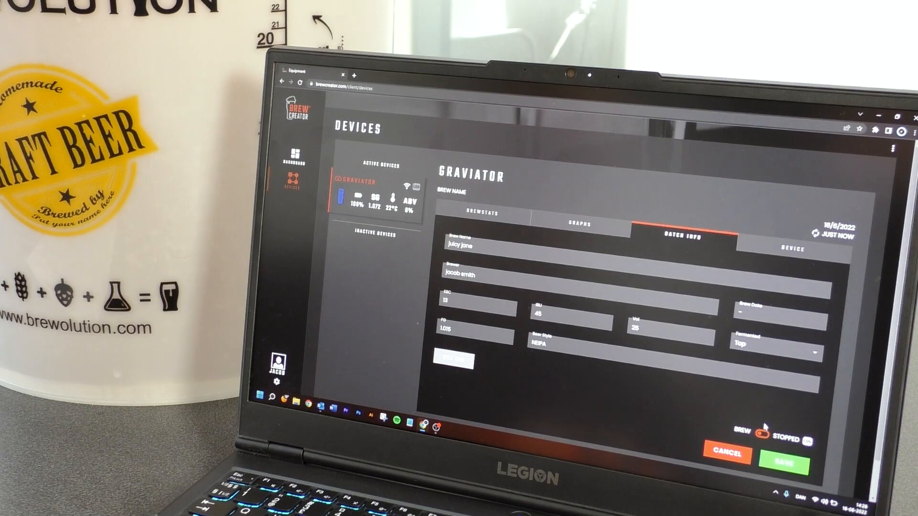
Mark the Juicy Jane brew as started and save the batch with brew date Jun 16, 2022.
click(764, 435)
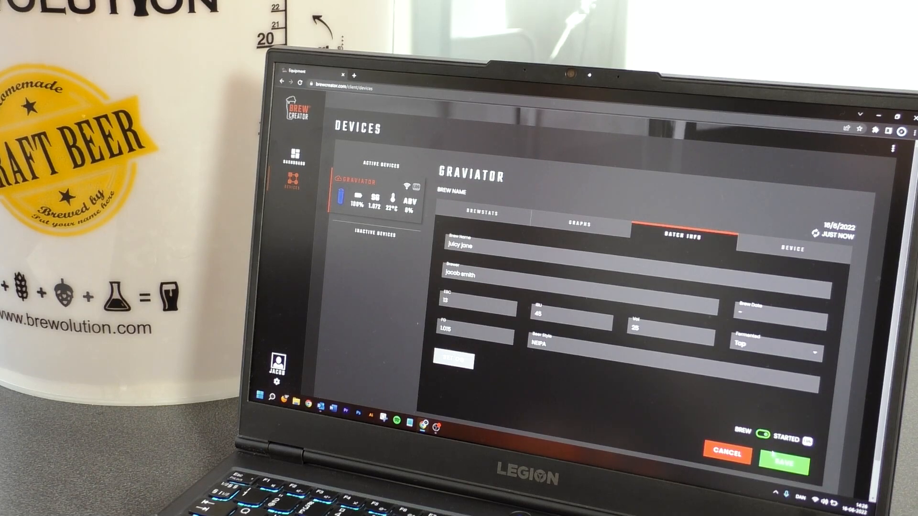
click(775, 463)
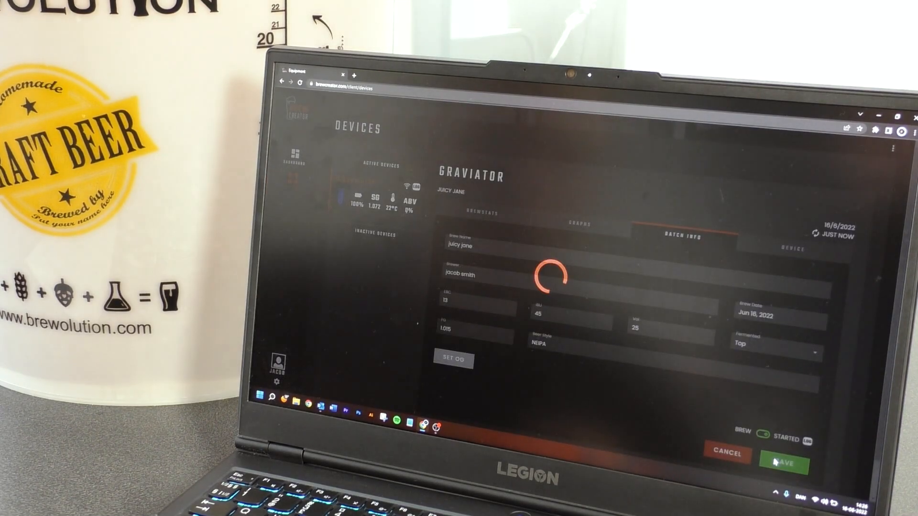
click(774, 464)
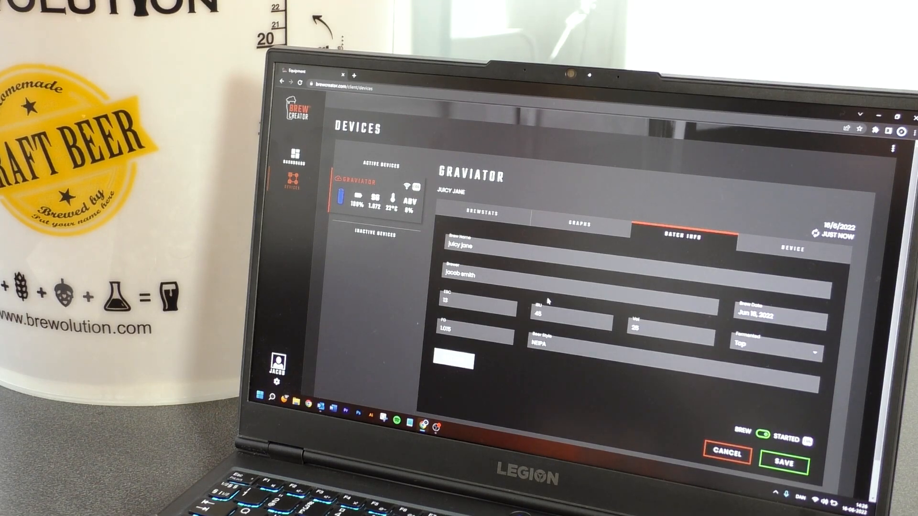
click(480, 213)
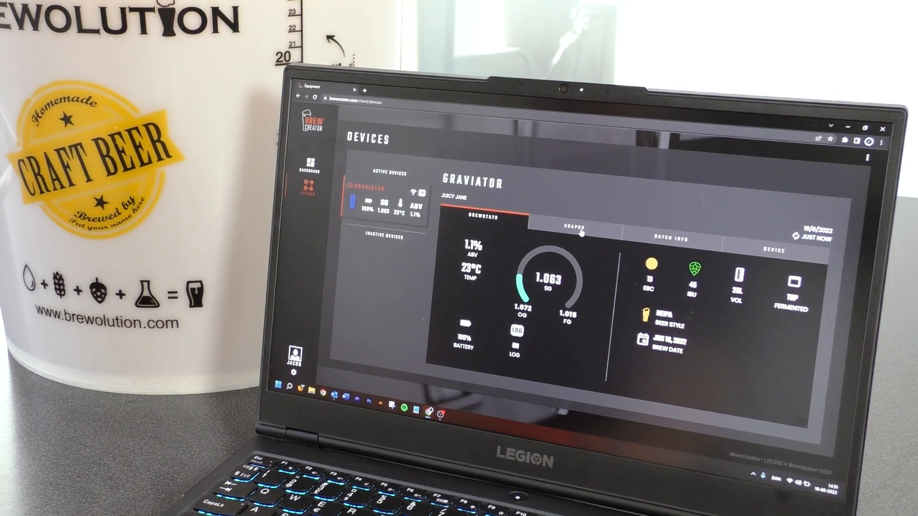
Show the fermentation graphs charting OG 1.072, SG 1.063, FG 1.015, 22°C and ABV 1.1%.
click(572, 226)
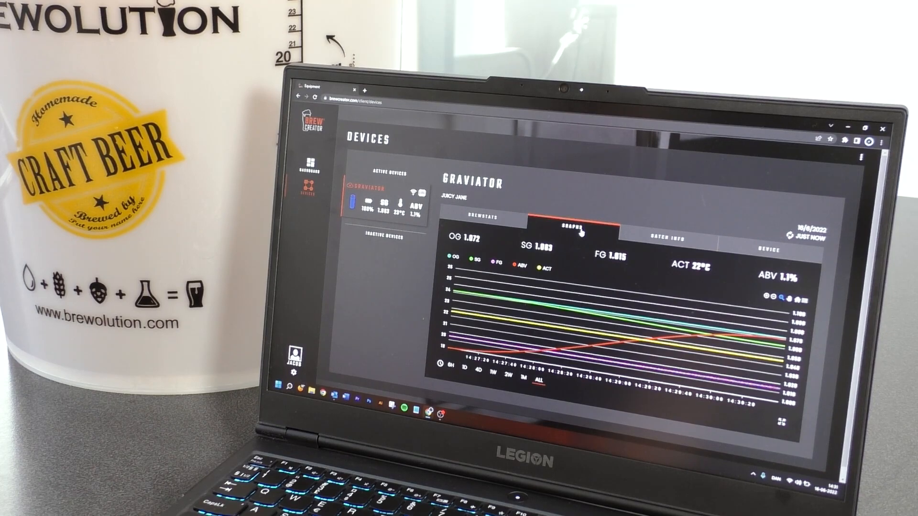
mouse_move(600, 280)
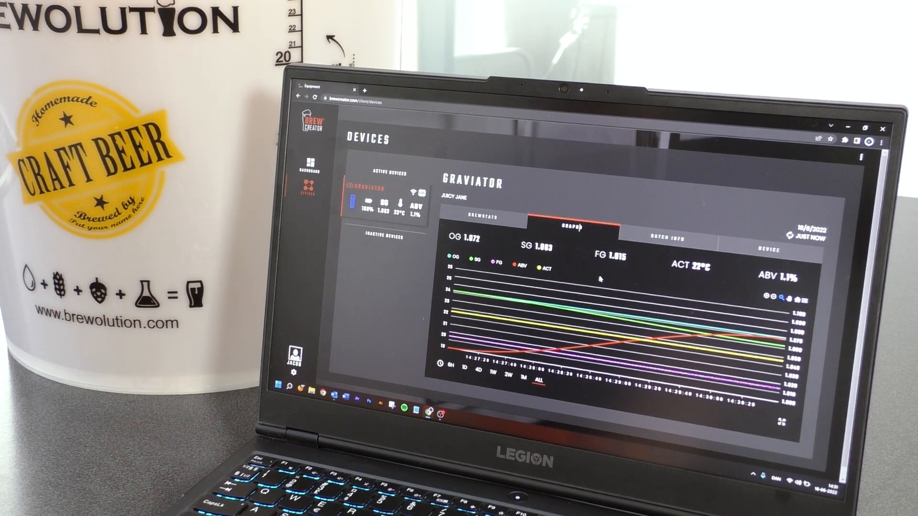
mouse_move(642, 292)
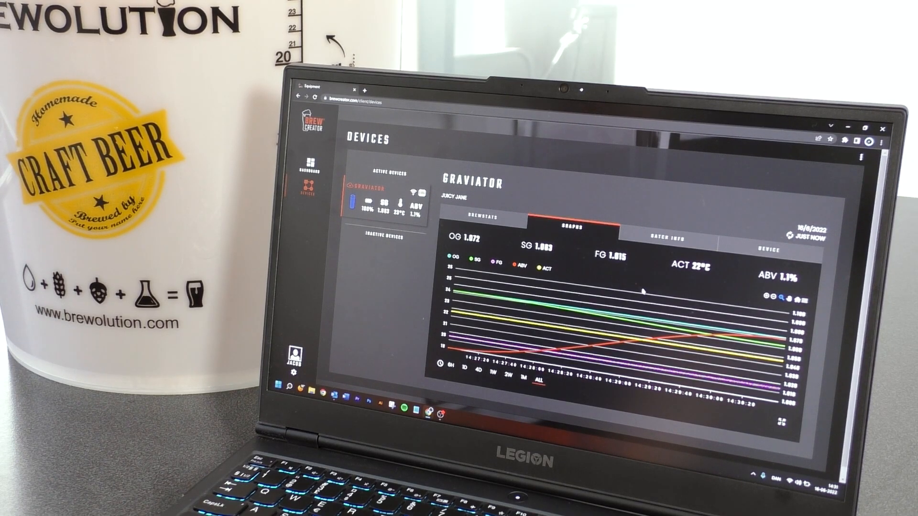